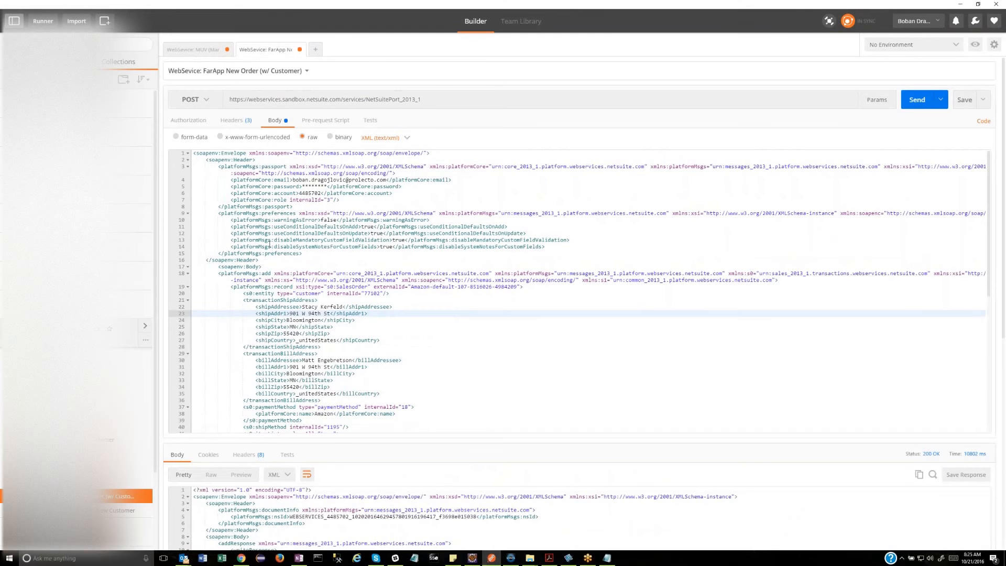
# - Review the successful addResponse for the new sales order in the response pane
pyautogui.click(368, 313)
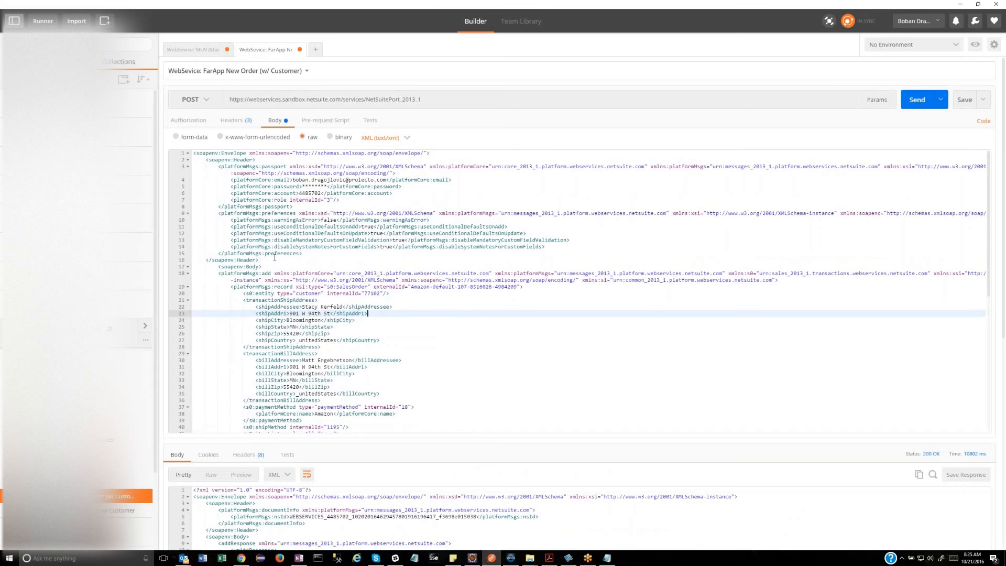
pyautogui.moveTo(299, 257)
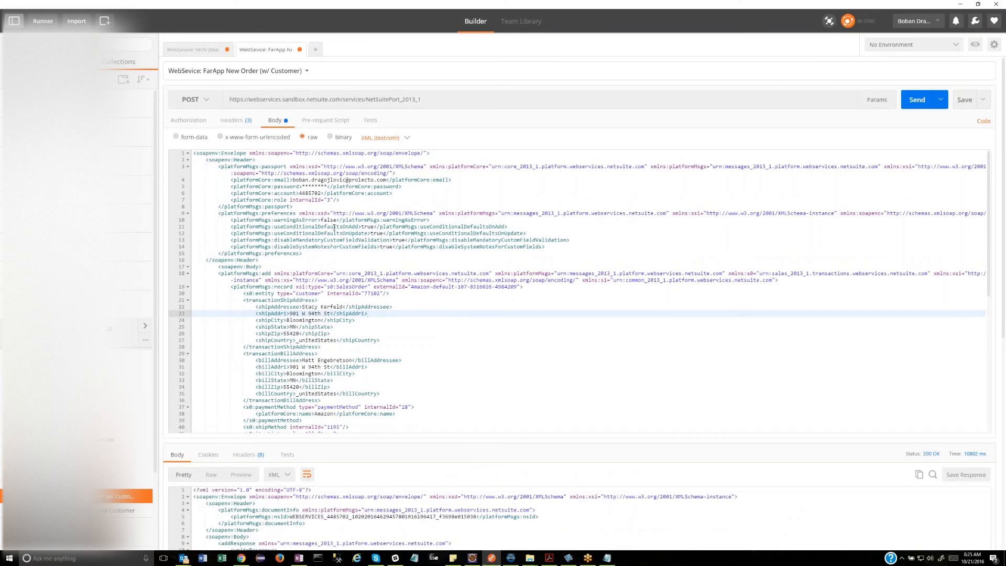
pyautogui.click(368, 314)
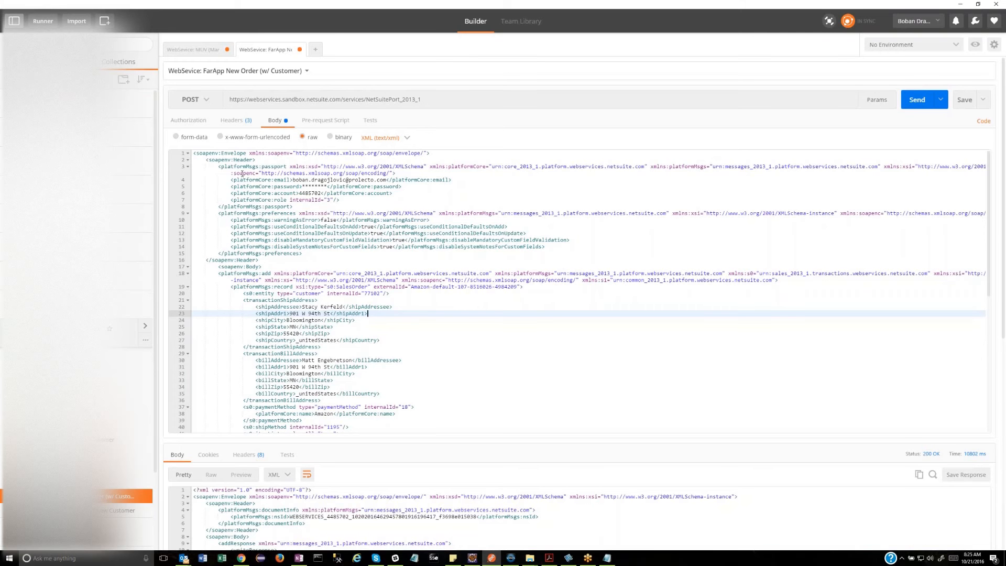
pyautogui.moveTo(294, 190)
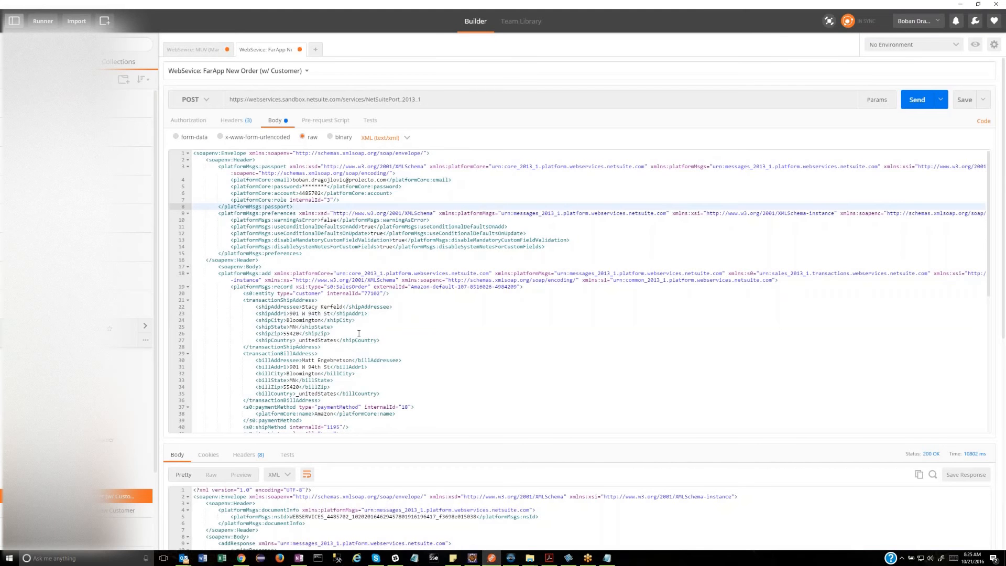
pyautogui.scroll(-3)
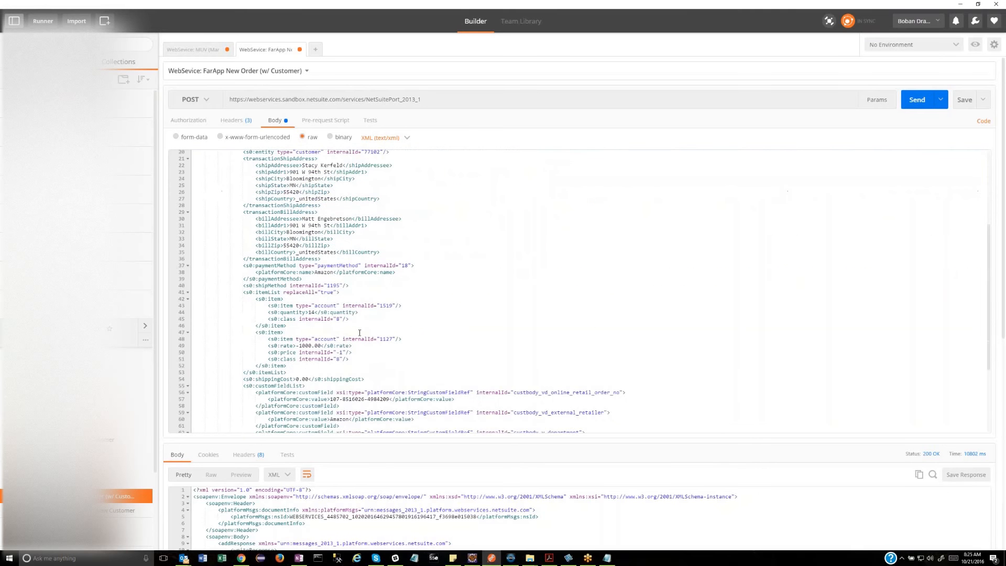
pyautogui.scroll(3)
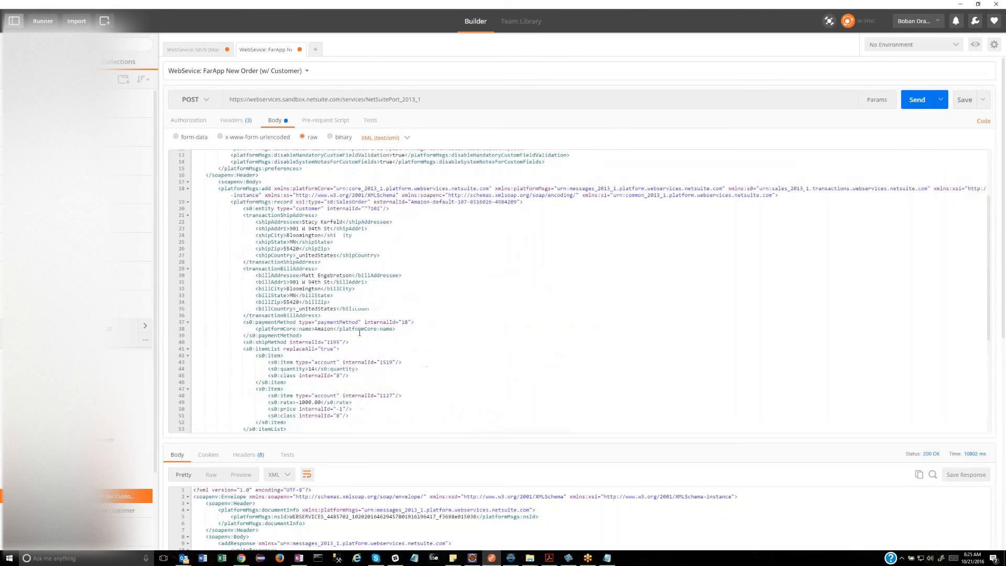
pyautogui.scroll(3)
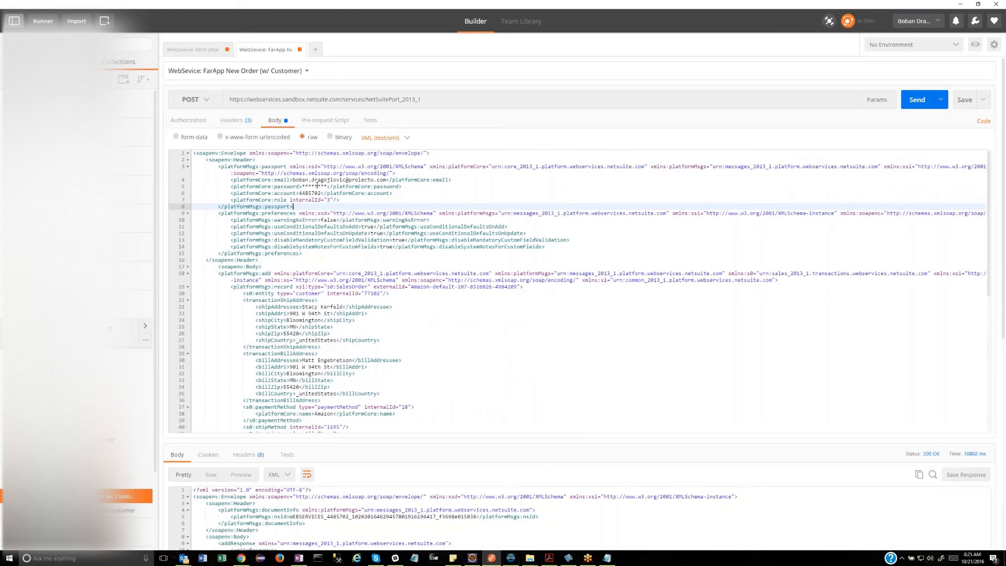
pyautogui.moveTo(315, 186)
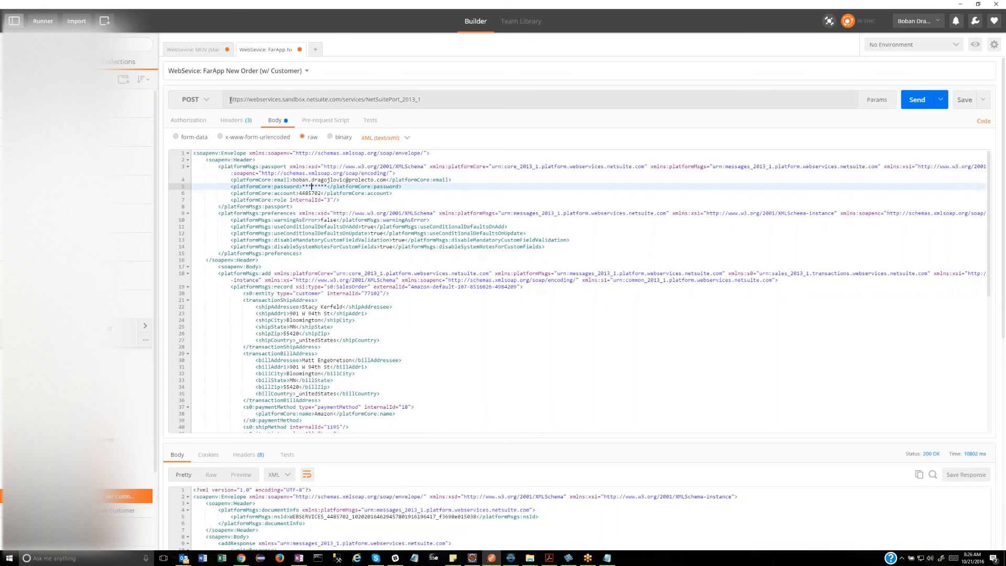
pyautogui.click(437, 102)
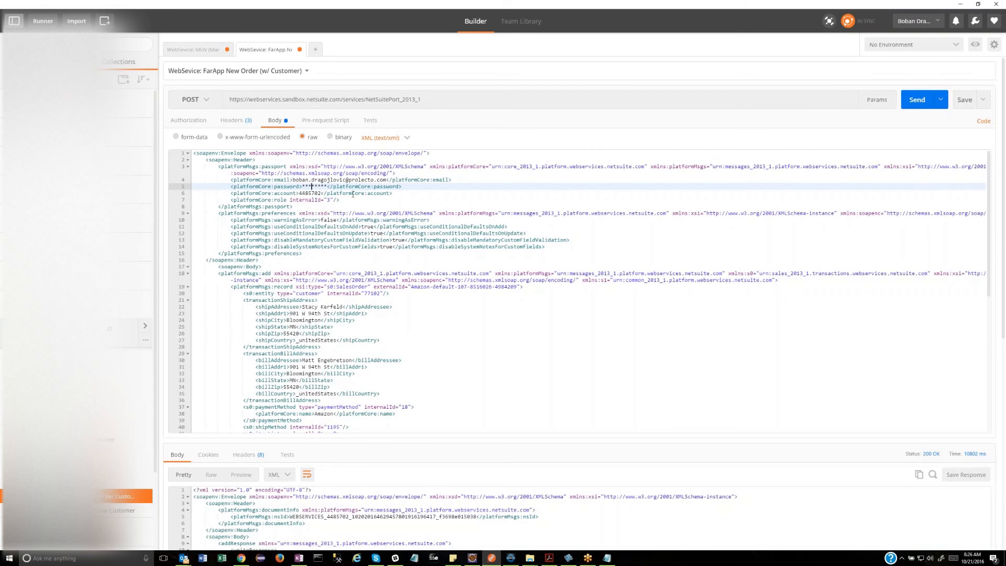
pyautogui.moveTo(535, 167)
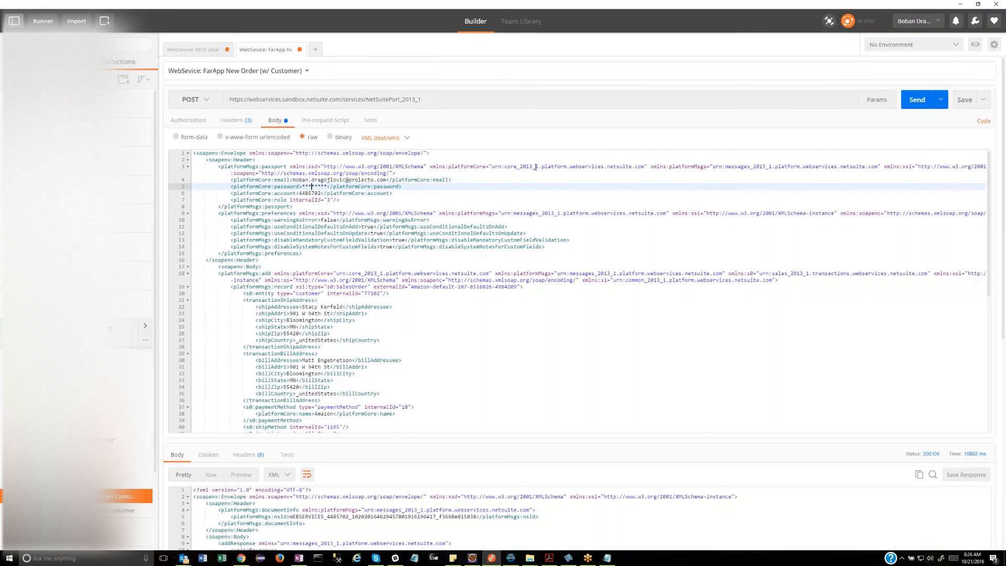
pyautogui.moveTo(361, 226)
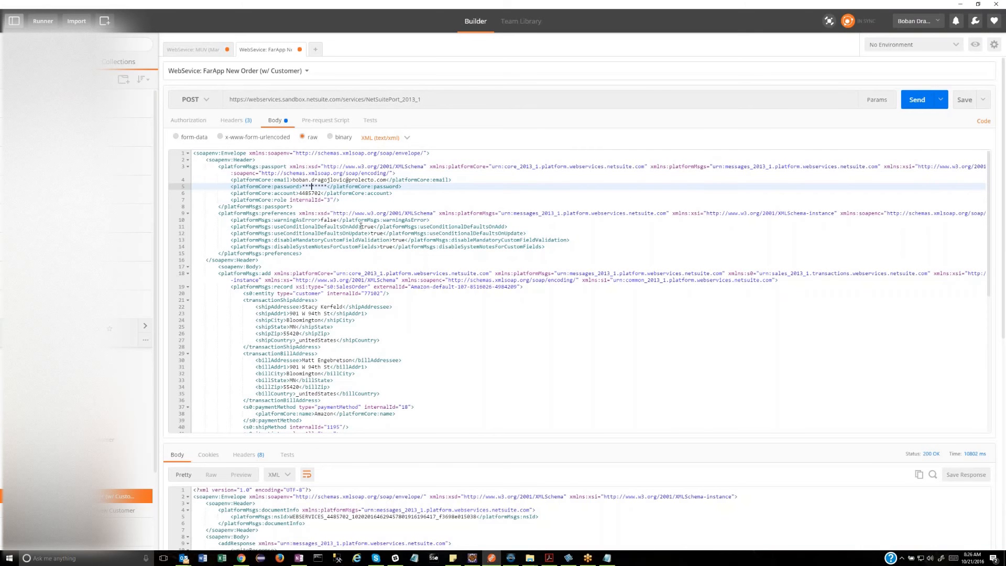
pyautogui.moveTo(393, 207)
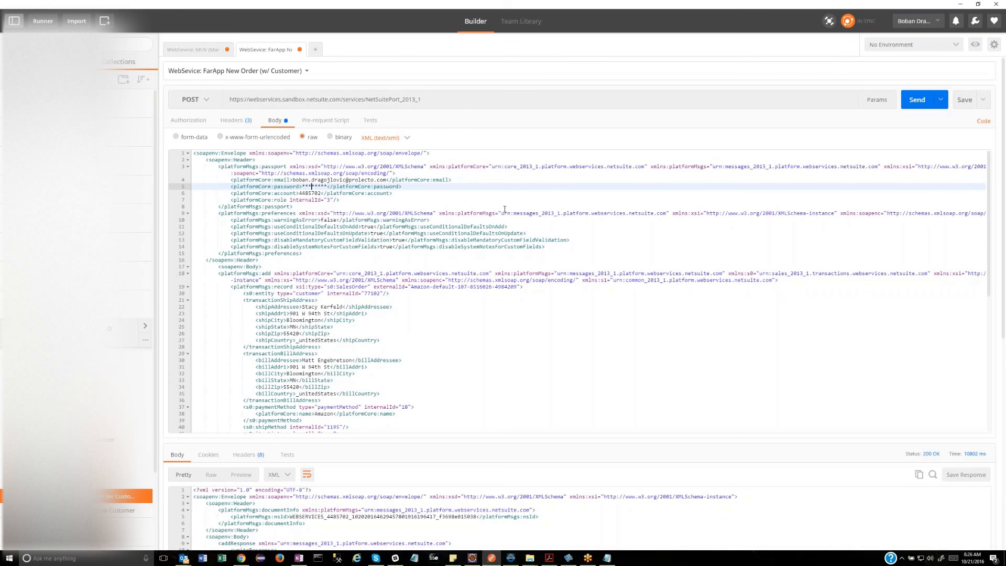
pyautogui.moveTo(206, 161)
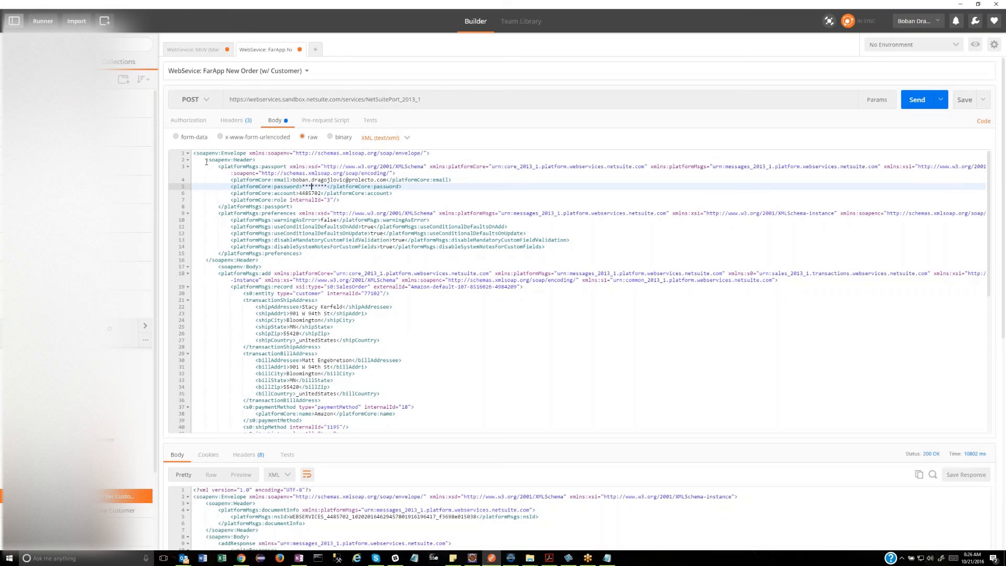
pyautogui.moveTo(400, 416)
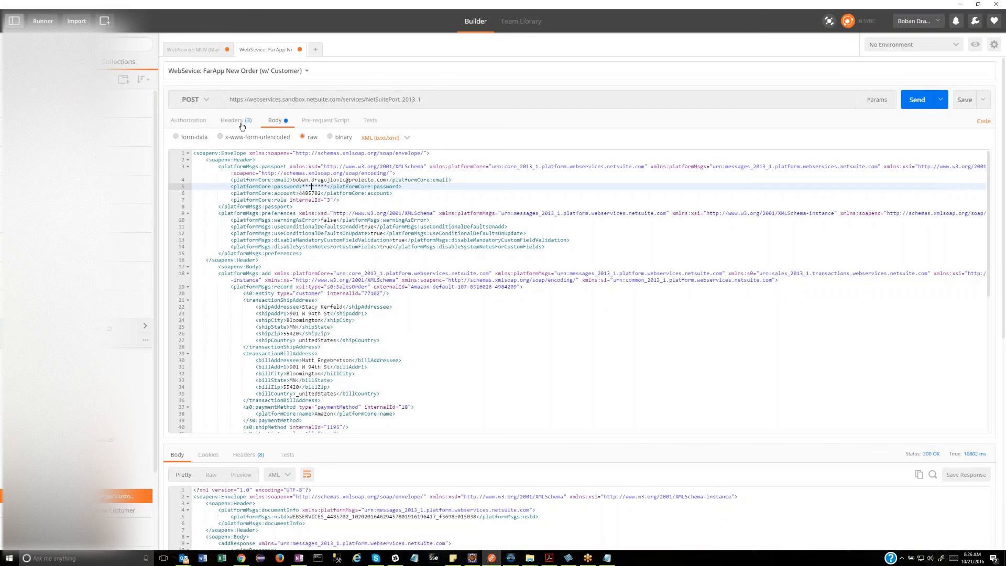
# - Compare the SOAPAction header with the XML body, ending at the sales order addresses
pyautogui.click(232, 120)
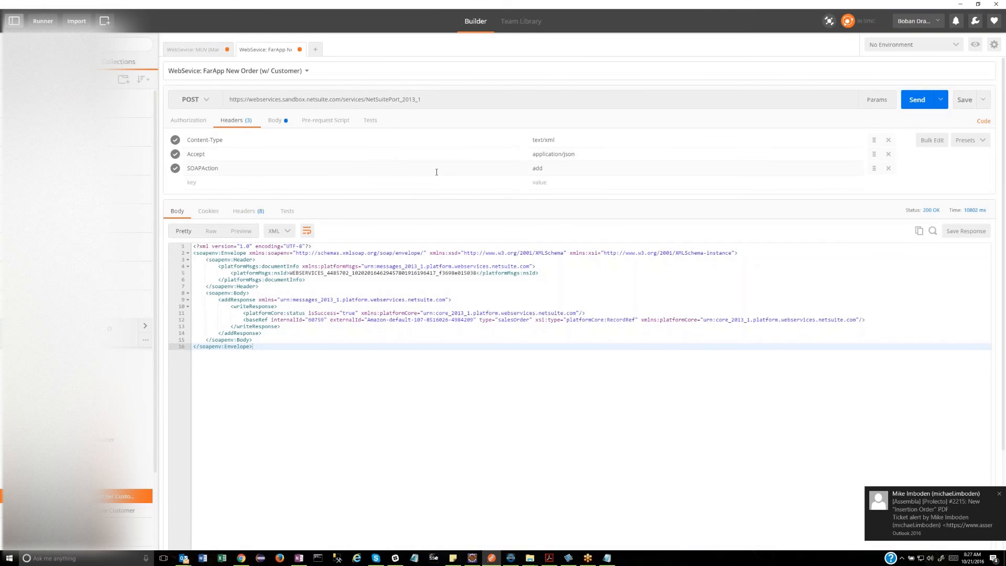
pyautogui.moveTo(494, 193)
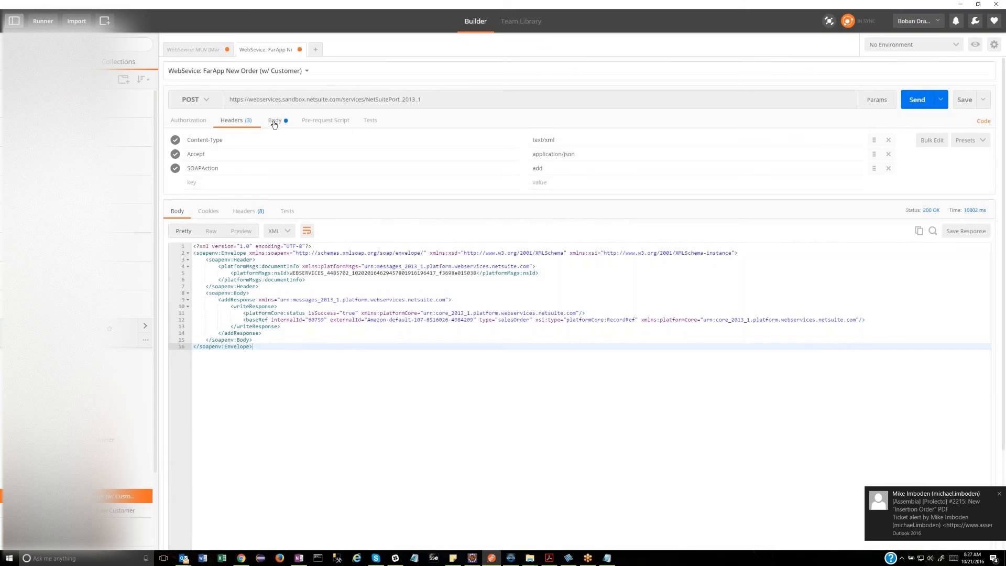
pyautogui.click(275, 120)
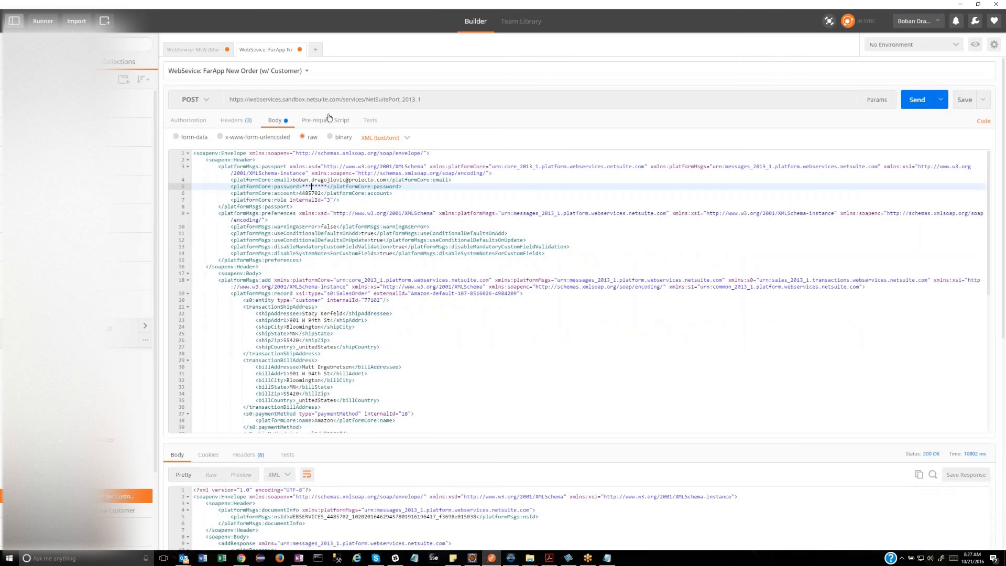
pyautogui.click(232, 120)
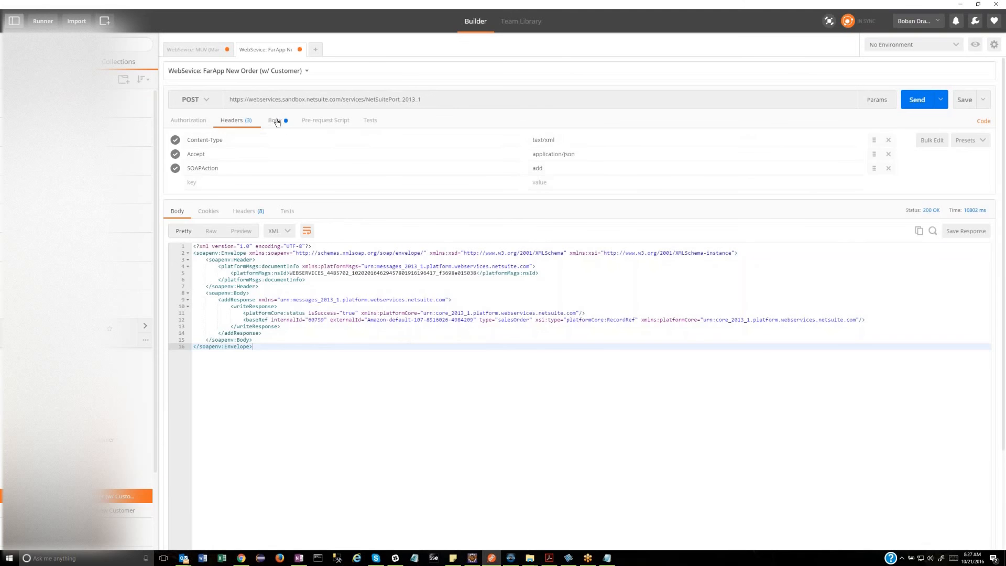
pyautogui.click(275, 120)
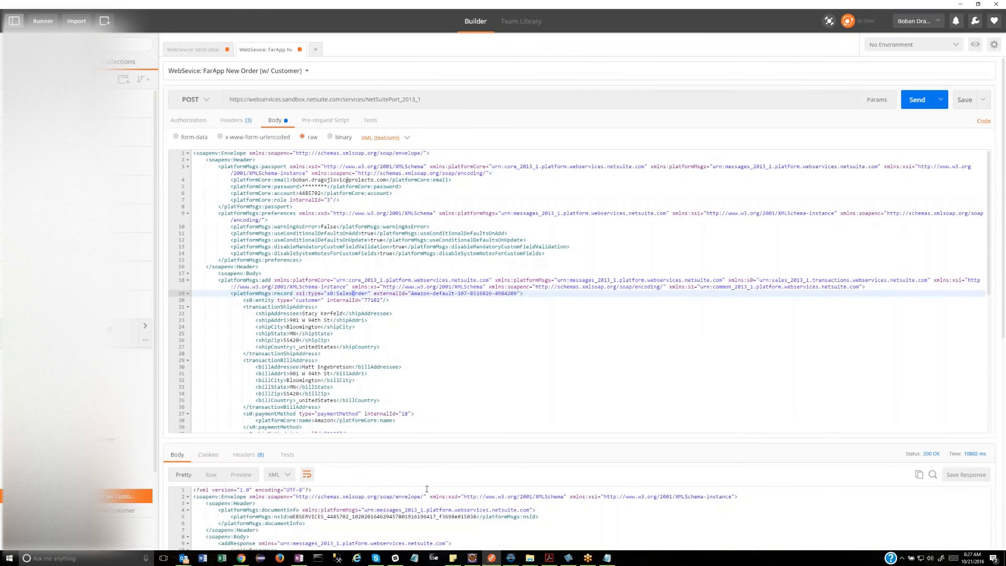
pyautogui.scroll(-3)
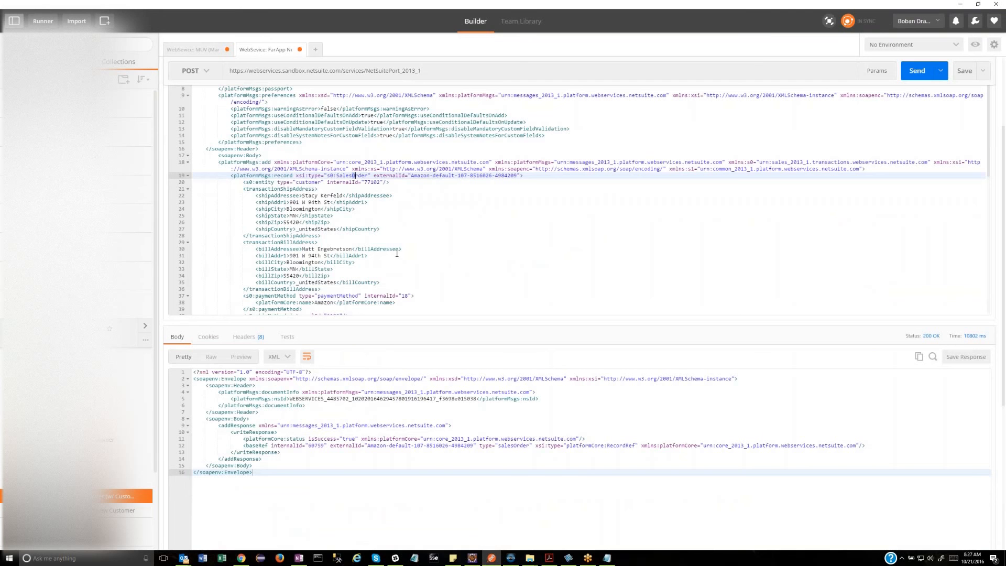
pyautogui.moveTo(411, 240)
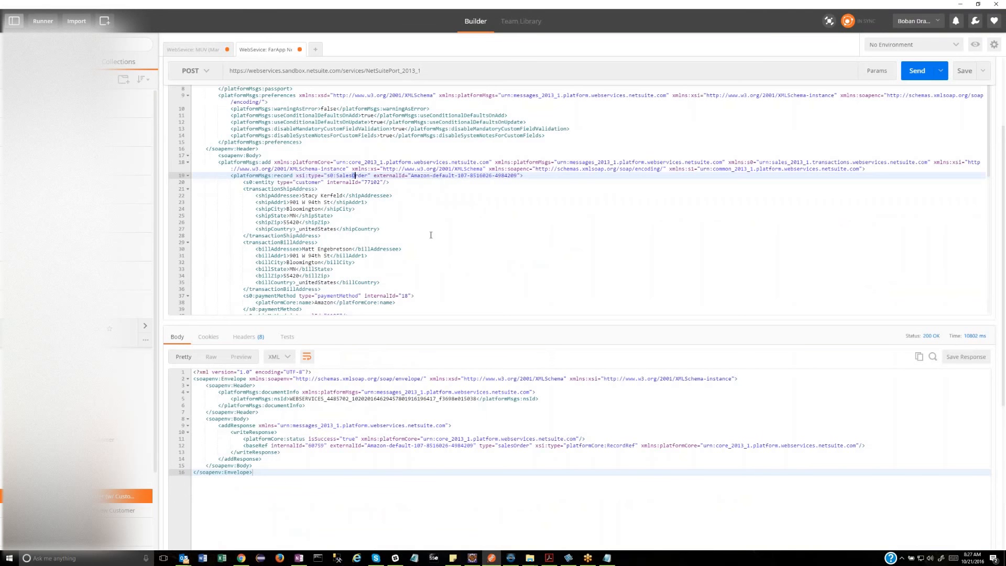
pyautogui.moveTo(409, 360)
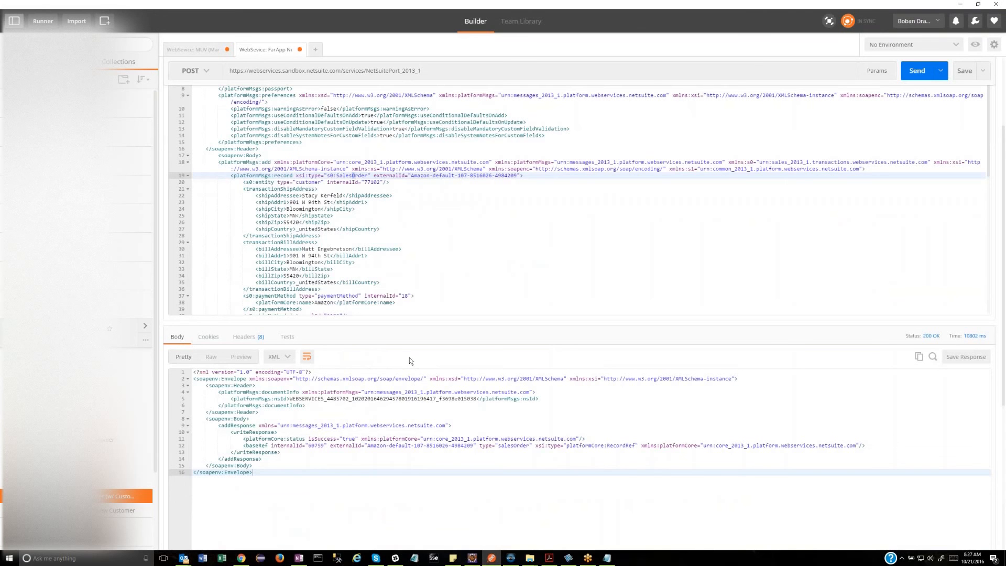